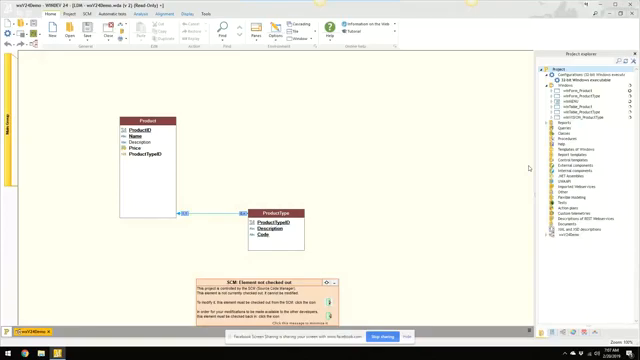
mouse_move(448, 128)
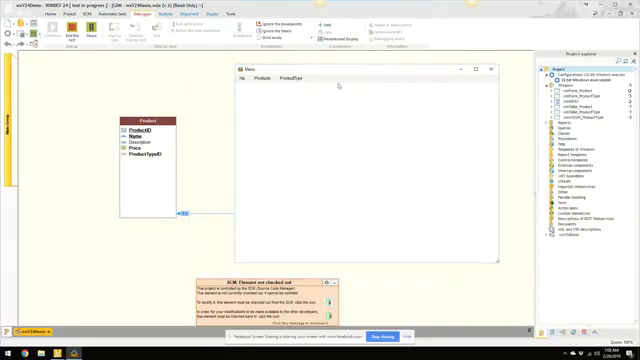
Start a new blank window from the File > New menu beside the analysis diagram
click(262, 78)
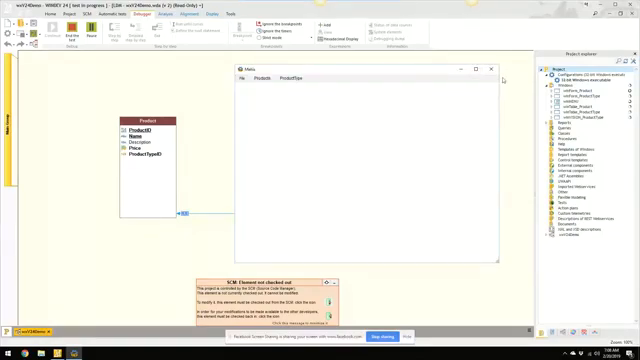
click(490, 68)
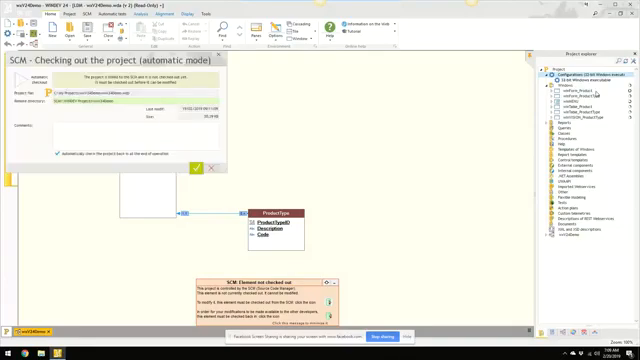
click(196, 170)
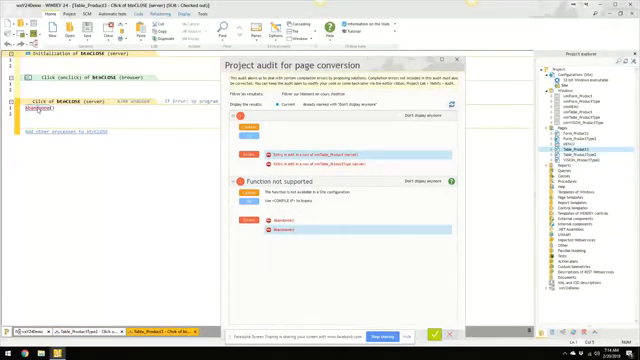
Replace the flagged unsupported call with 'close' picked from code completion
text(close()
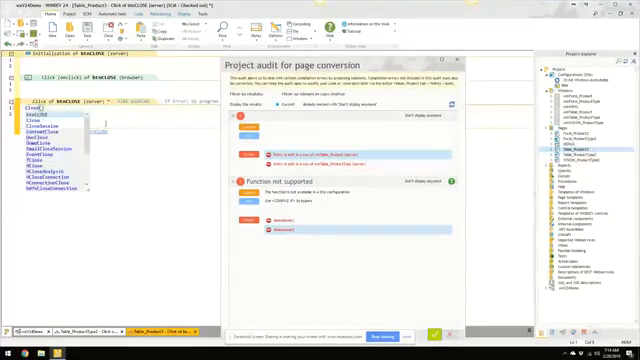
click(36, 104)
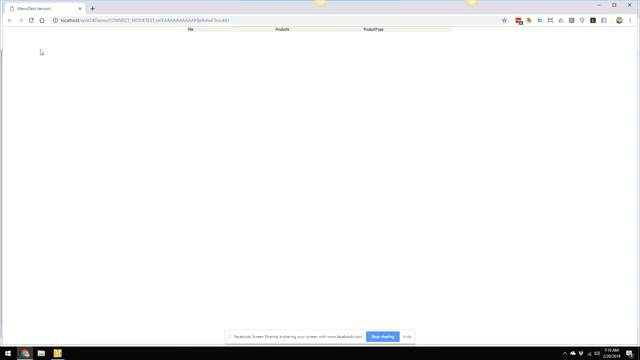
mouse_move(272, 104)
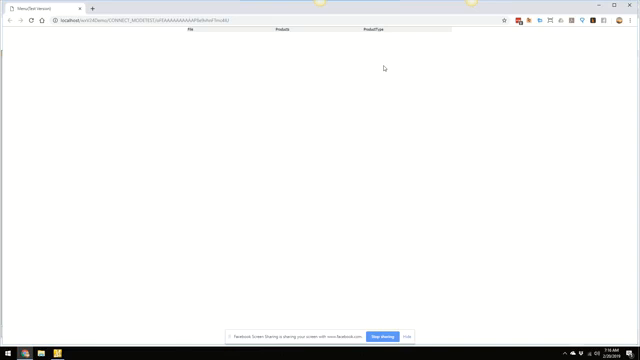
mouse_move(136, 84)
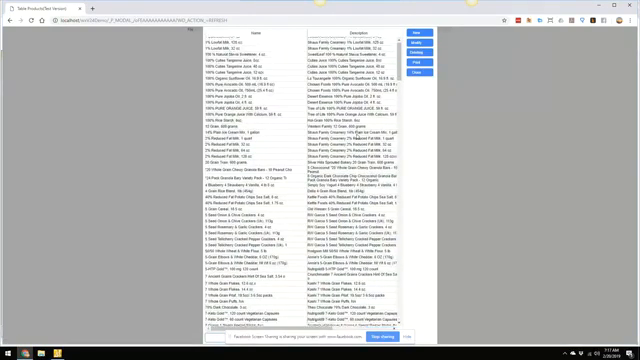
Scroll down through the product rows in the browser table
scroll(down, 3)
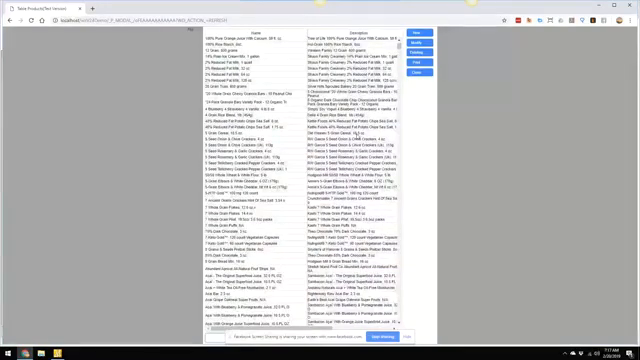
scroll(down, 3)
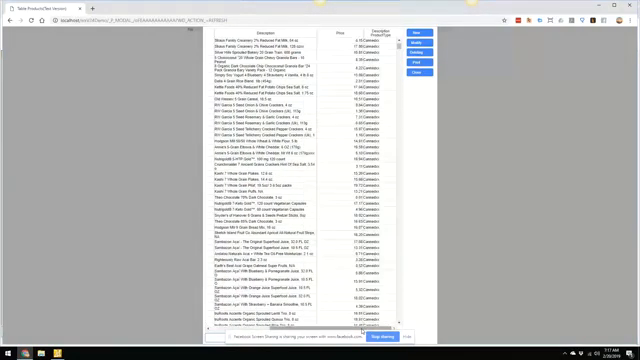
scroll(down, 3)
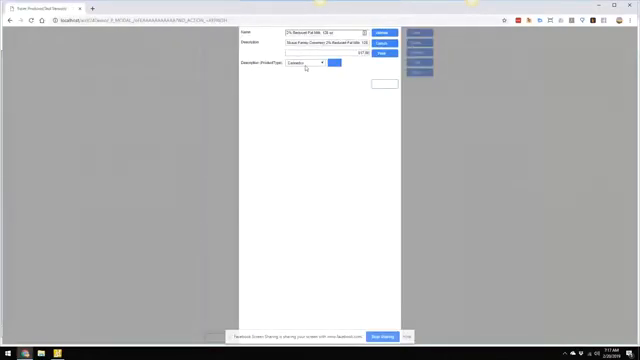
Choose a product type from the combo box and validate back to the product table
click(318, 62)
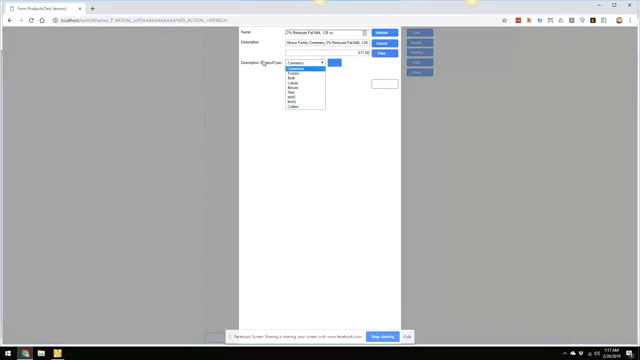
click(304, 64)
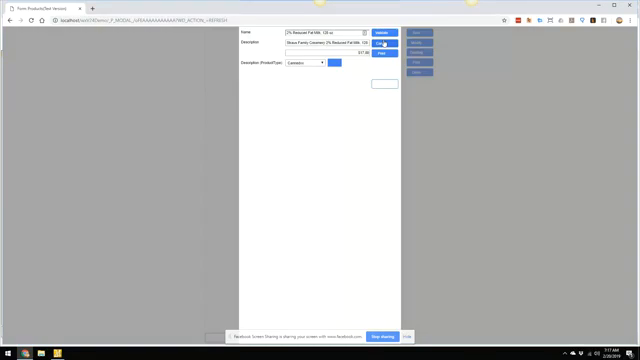
click(404, 48)
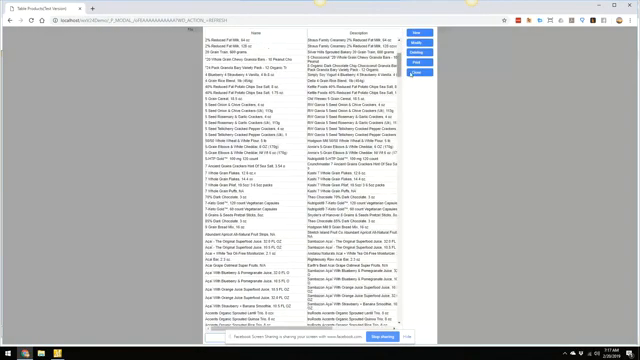